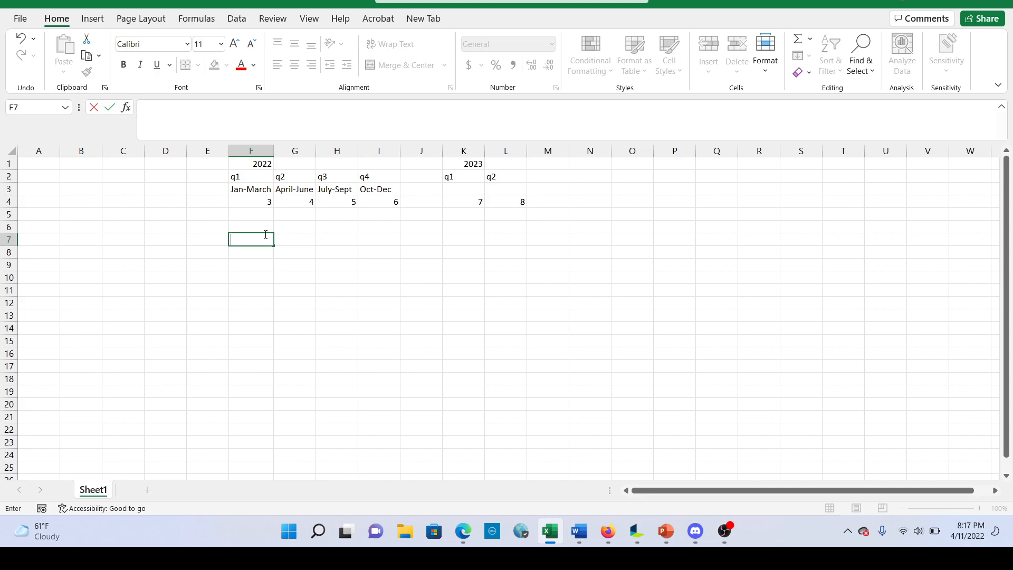
pyautogui.moveTo(253, 170)
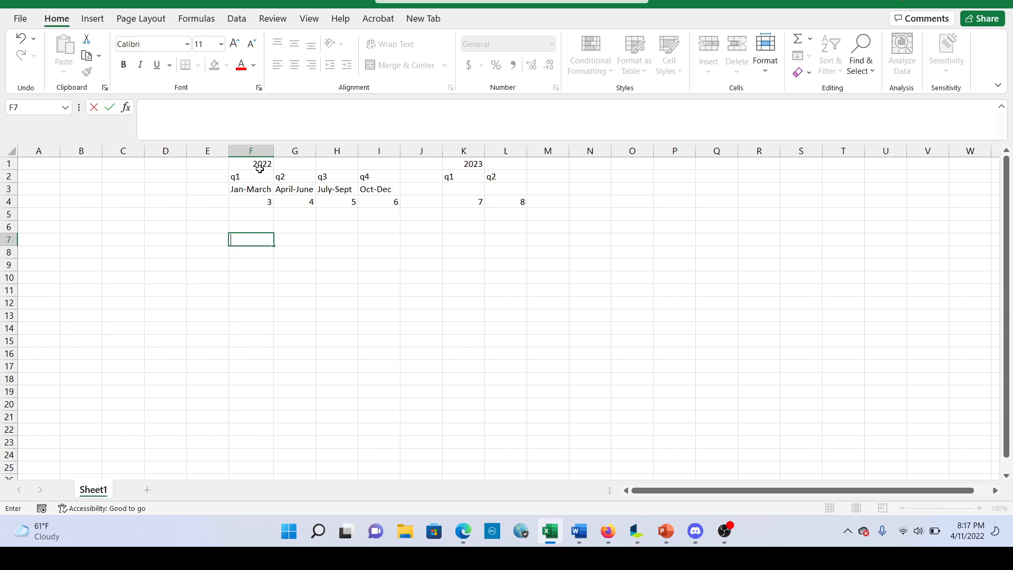
pyautogui.moveTo(252, 187)
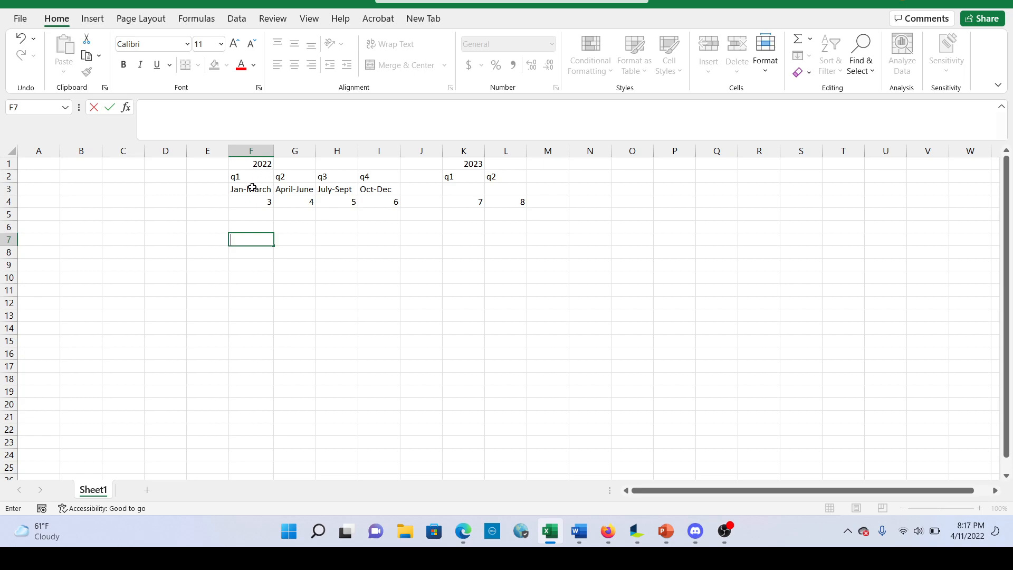
# - Review the 2022 quarterly figures 3, 4, 5 and 6 across the row
pyautogui.click(252, 201)
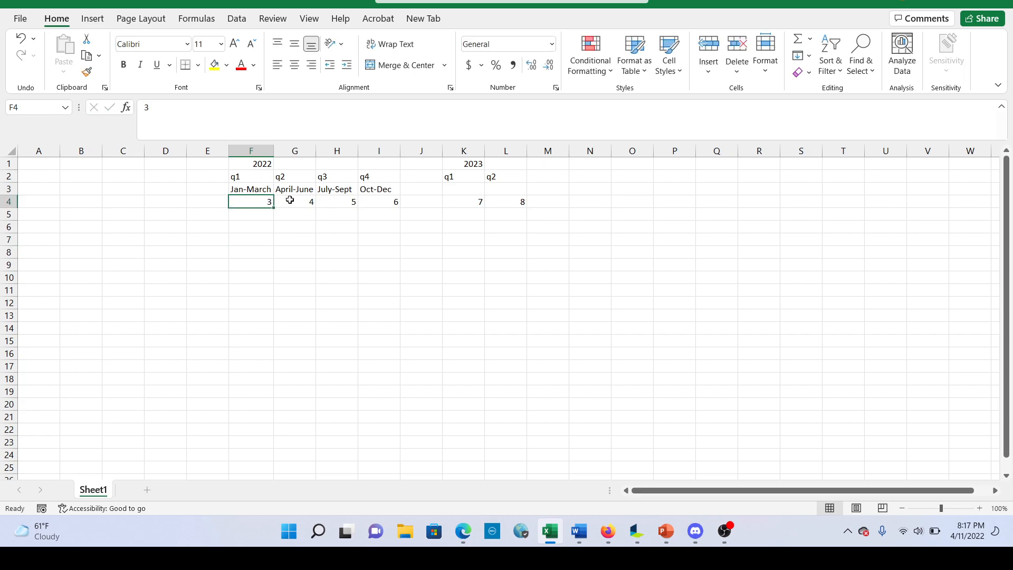
pyautogui.click(379, 201)
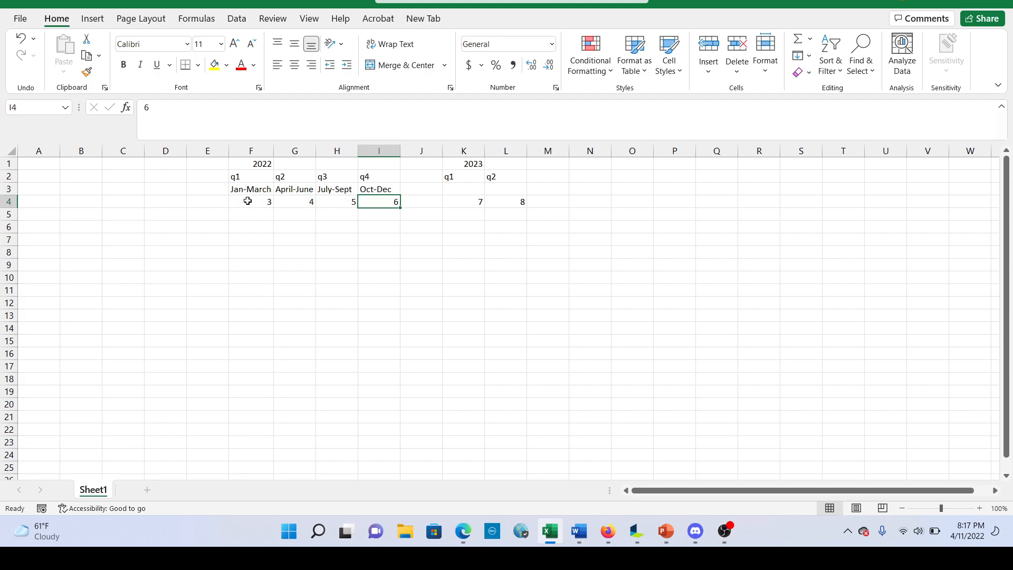
pyautogui.click(251, 201)
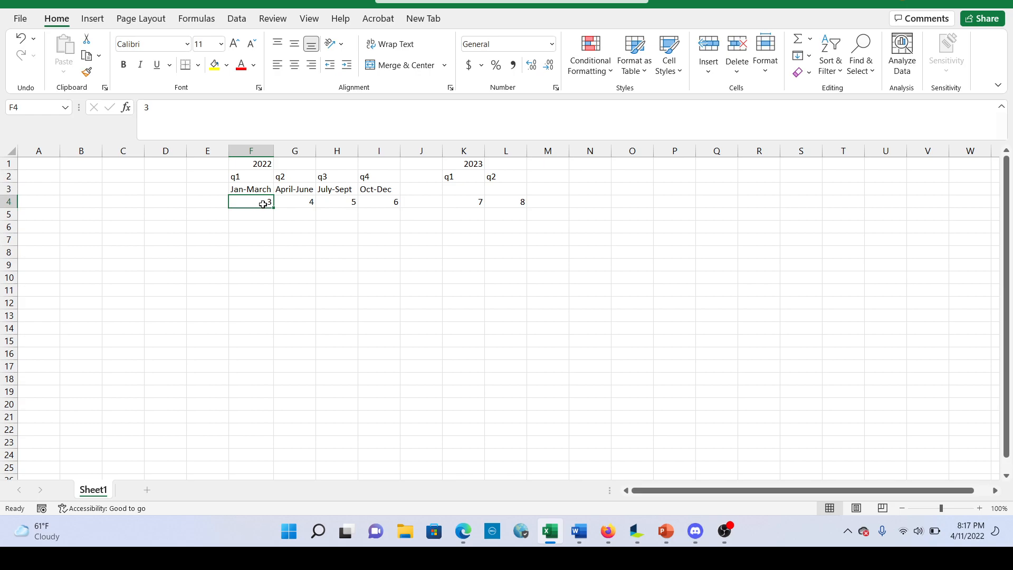
pyautogui.moveTo(253, 189)
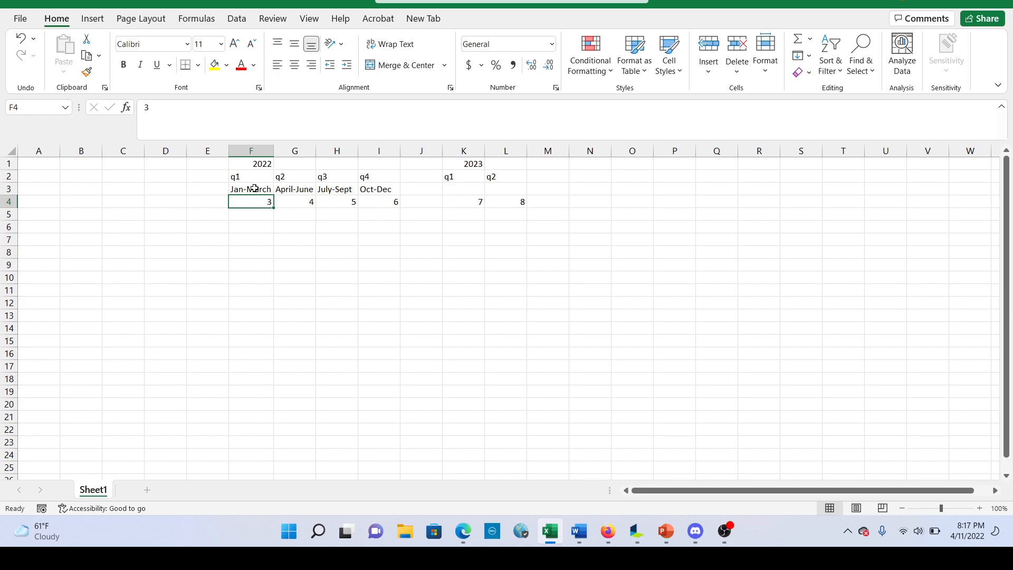
pyautogui.click(294, 202)
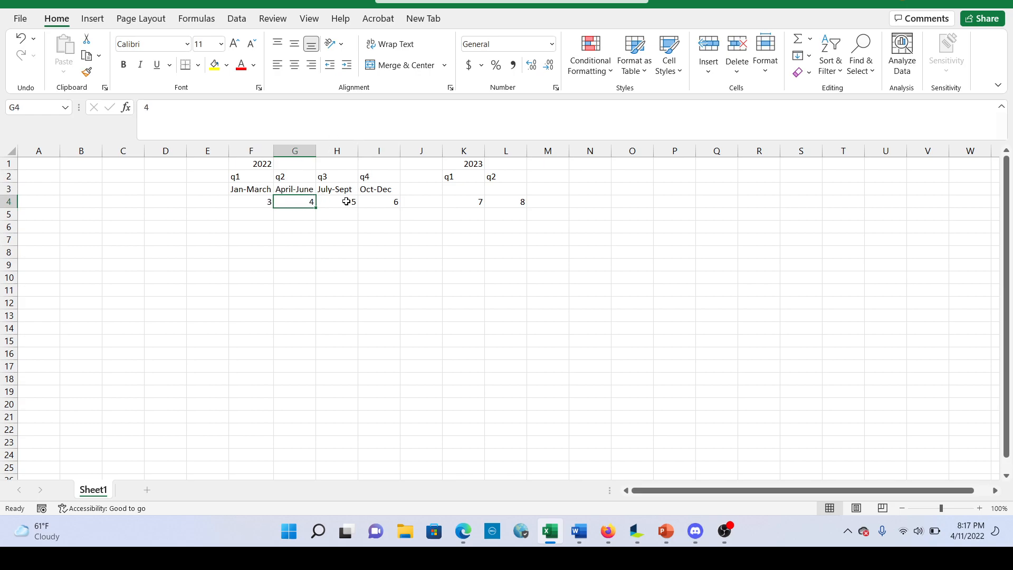
pyautogui.click(337, 201)
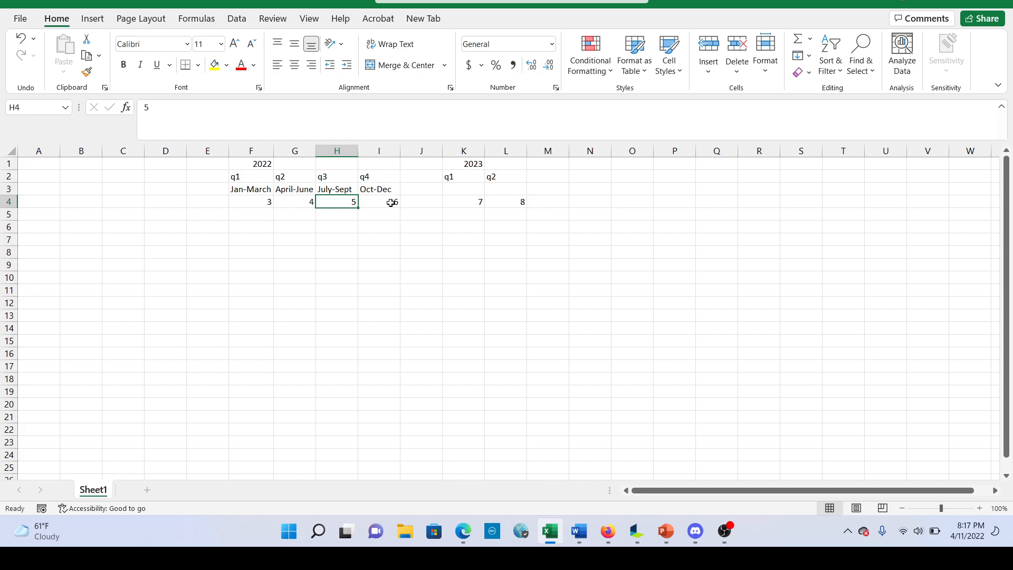
pyautogui.click(379, 202)
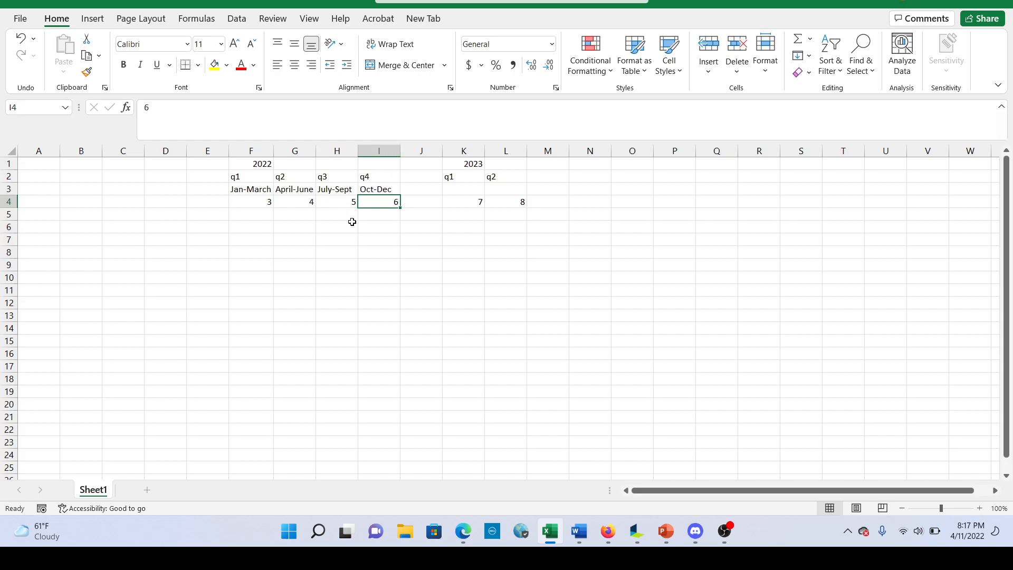
pyautogui.moveTo(255, 176)
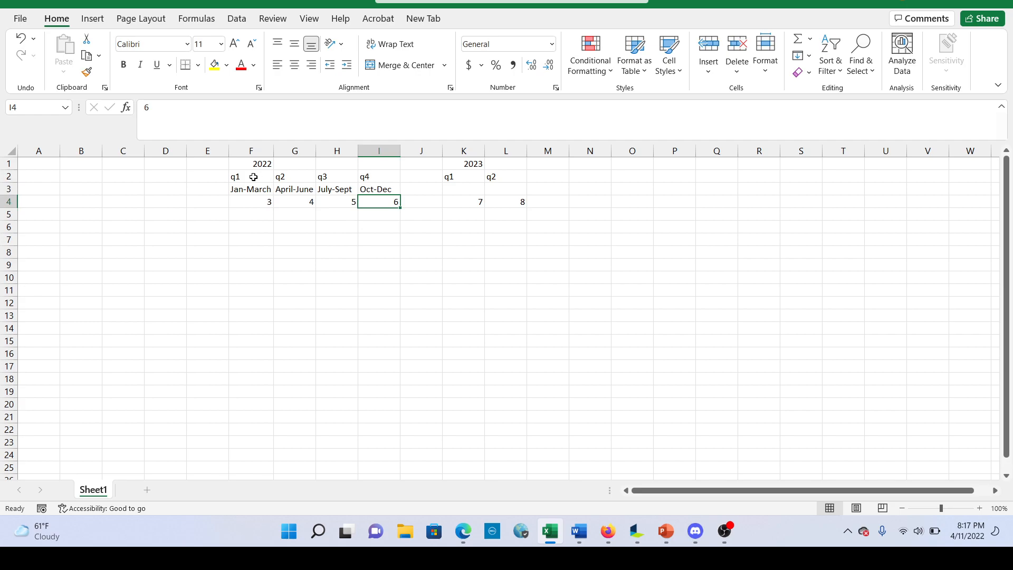
# - Label a 'total' row and sum the four 2022 quarters to get 18 under 2022 q4
pyautogui.click(336, 226)
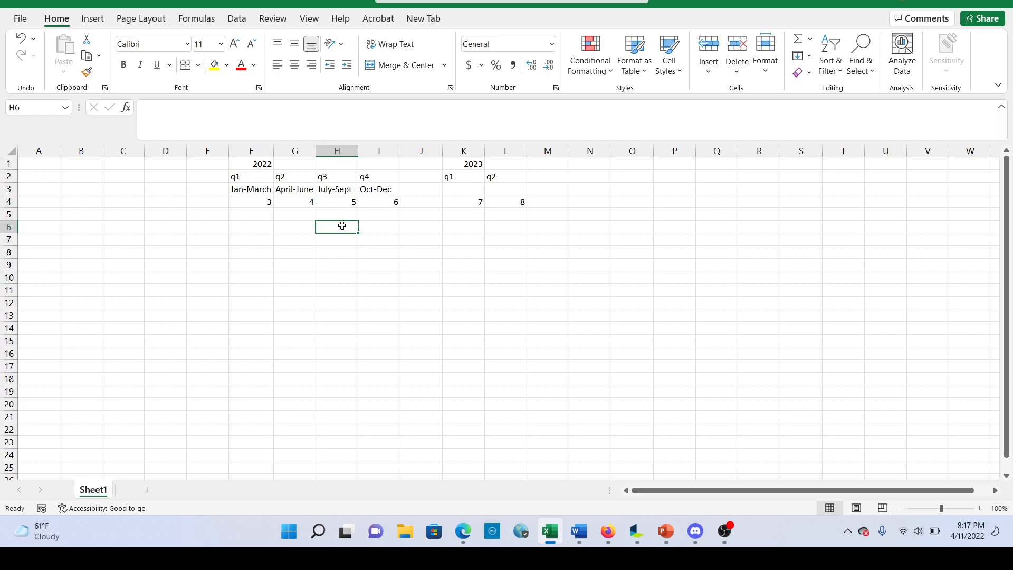
pyautogui.write('total')
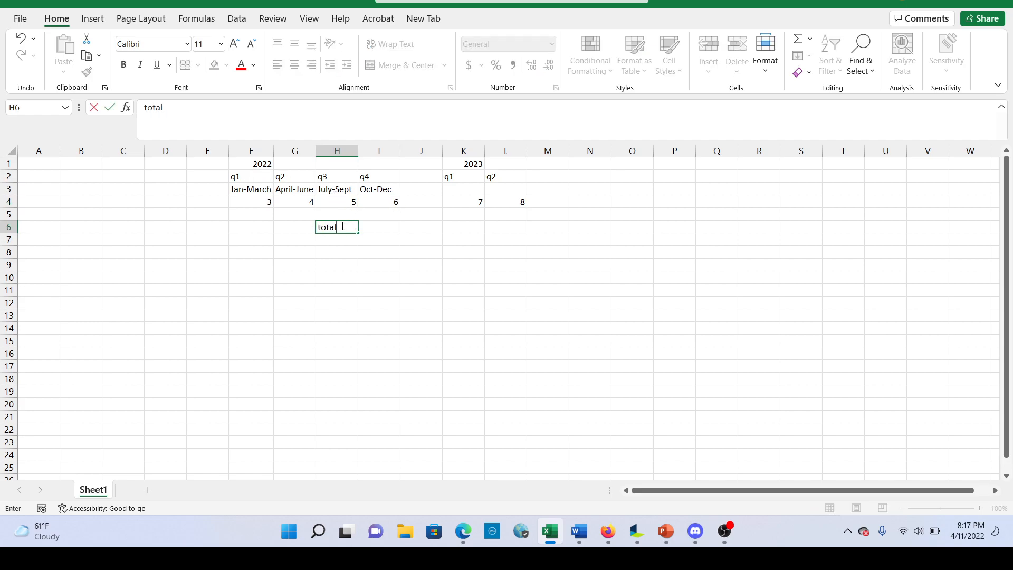
pyautogui.write('=sum(')
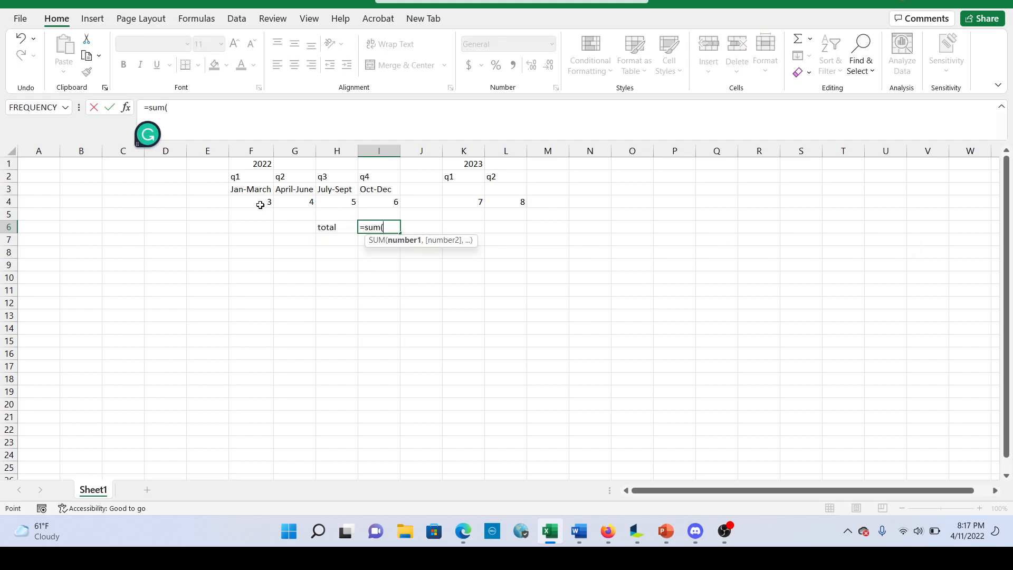
pyautogui.moveTo(252, 201); pyautogui.dragTo(379, 202)
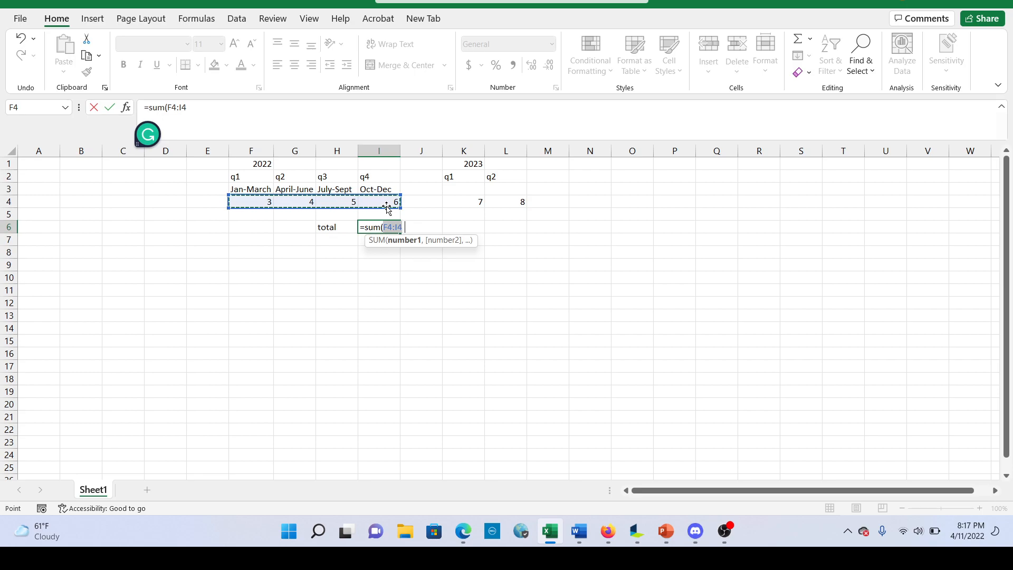
pyautogui.press('Return')
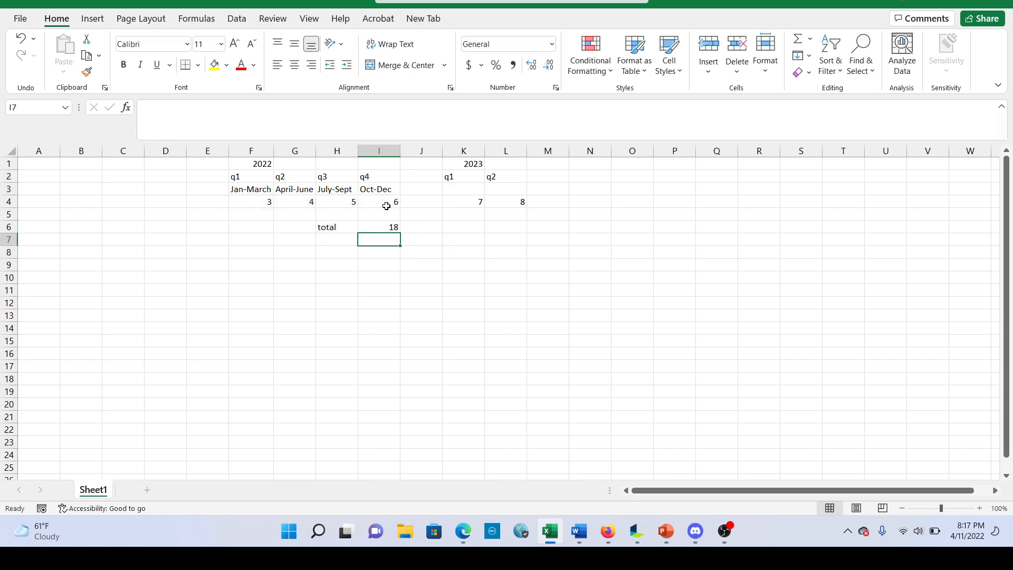
pyautogui.moveTo(388, 228)
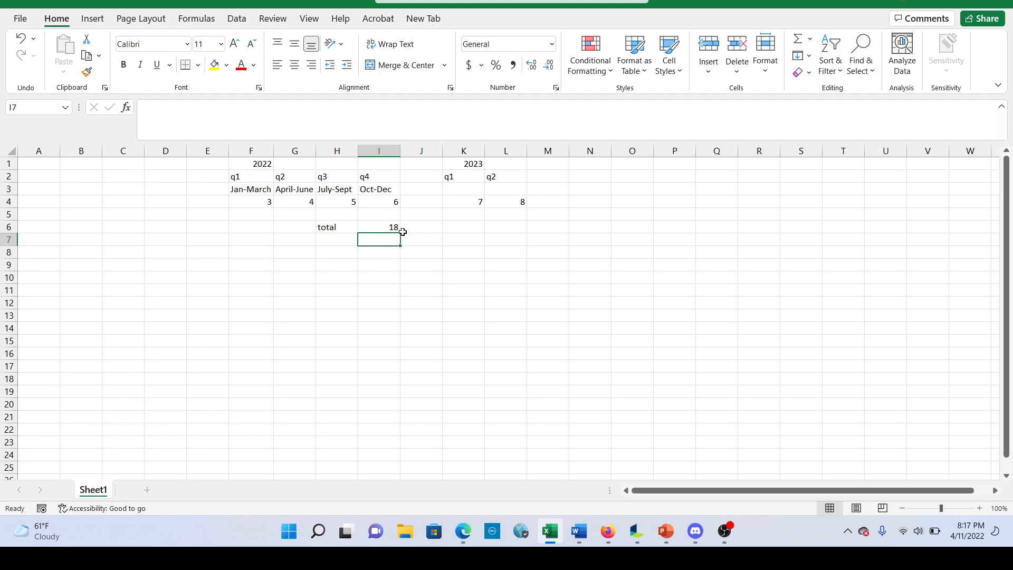
pyautogui.moveTo(373, 200)
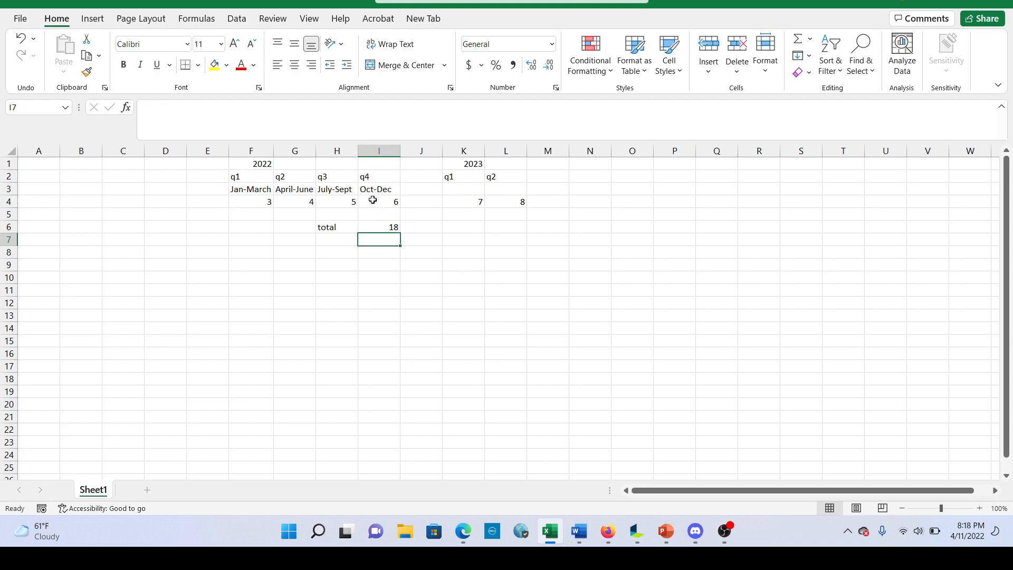
pyautogui.moveTo(403, 187)
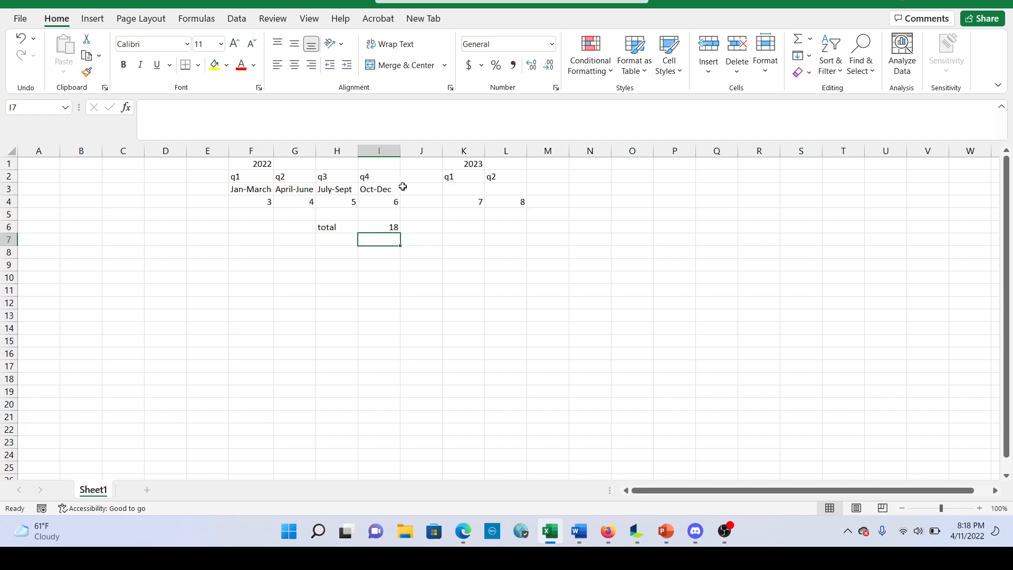
pyautogui.moveTo(470, 206)
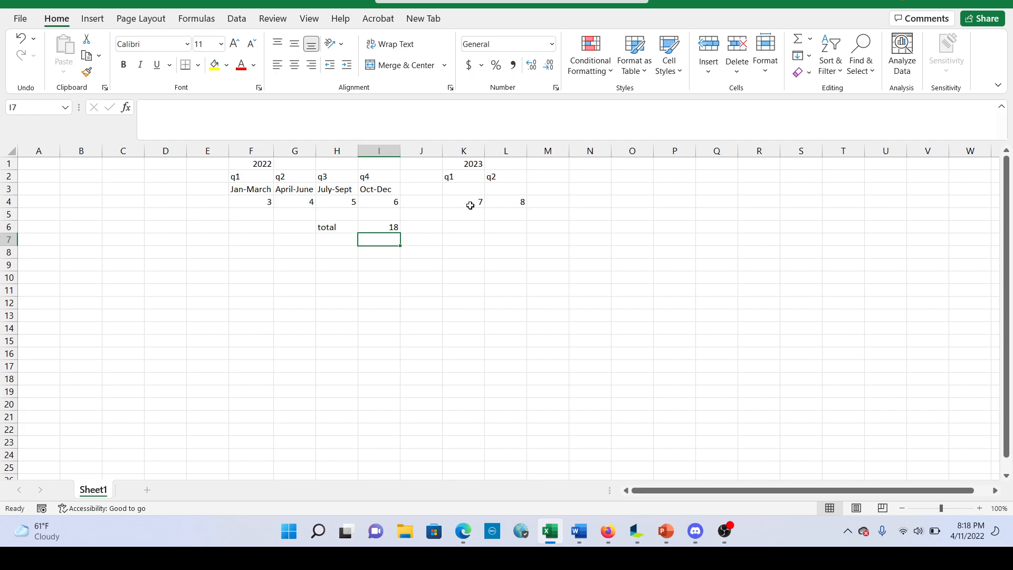
pyautogui.moveTo(465, 228)
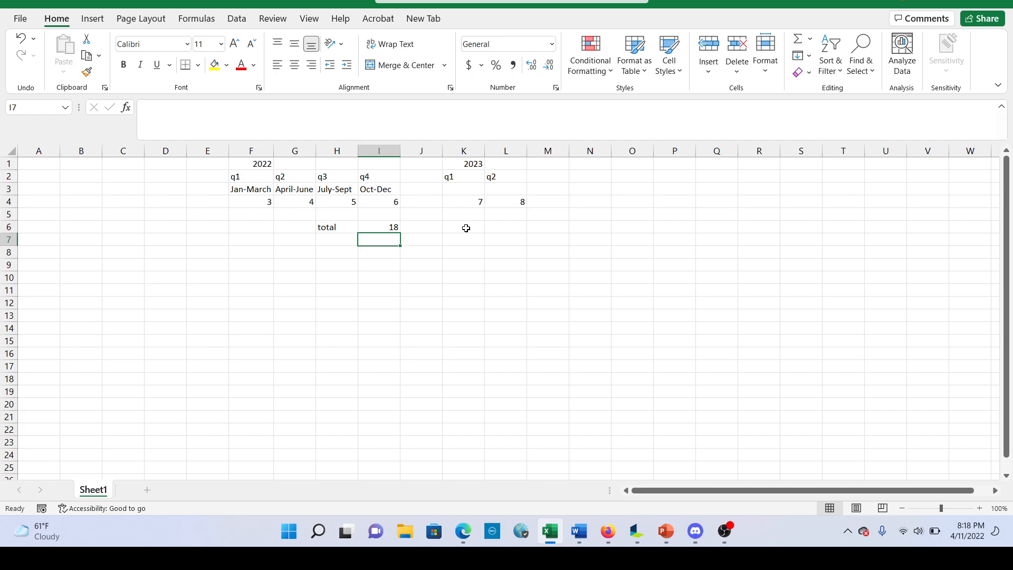
pyautogui.moveTo(467, 222)
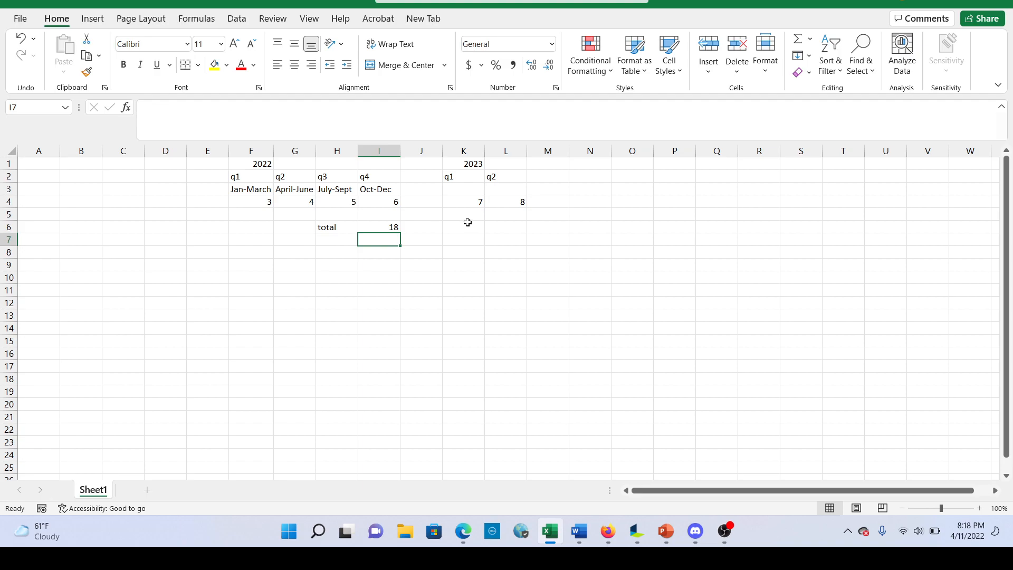
pyautogui.moveTo(399, 201)
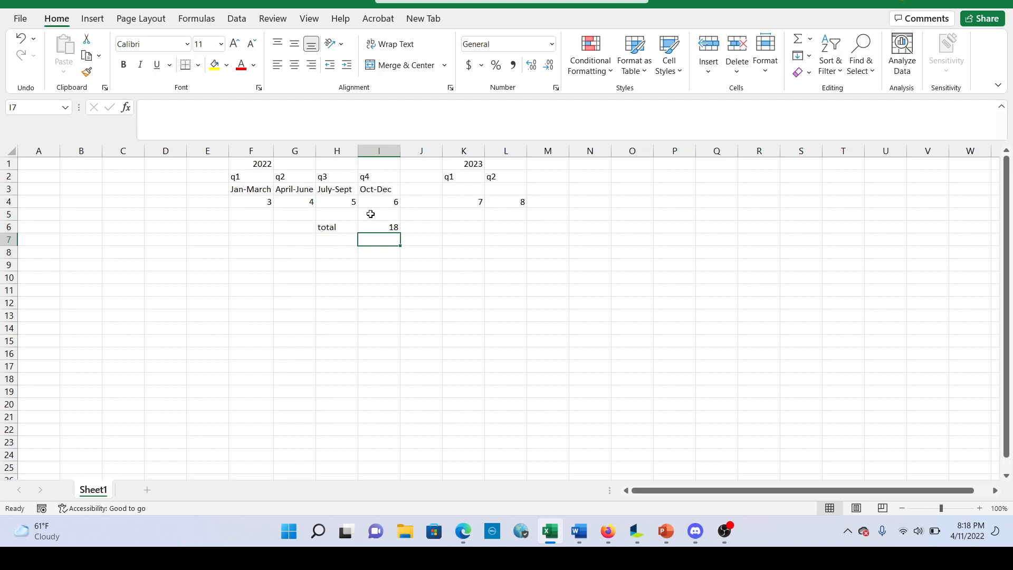
# - Sum quarters G4 through K4 (4, 5, 6, 7) to get 22 under 2023 q1
pyautogui.click(463, 202)
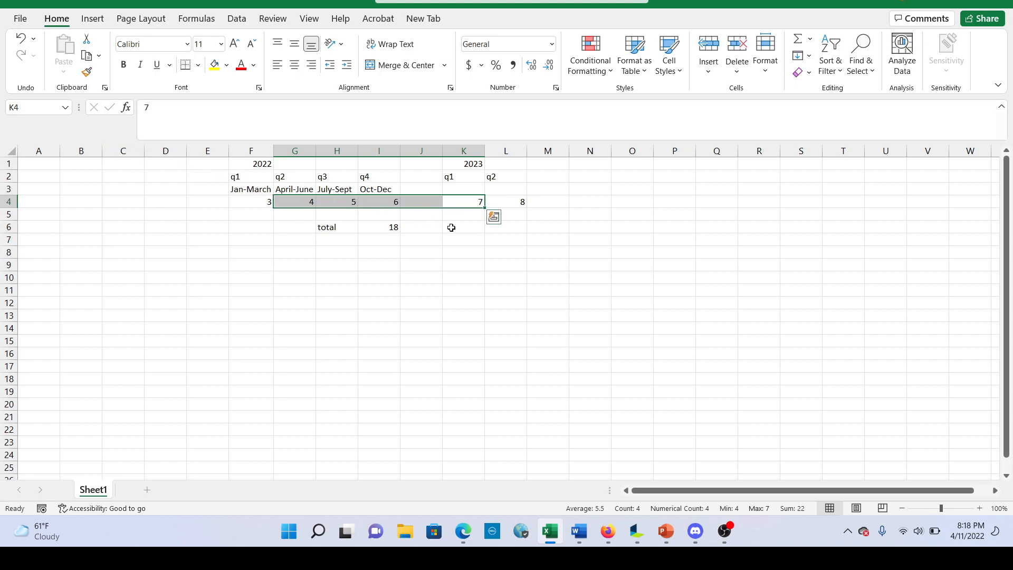
pyautogui.click(464, 226)
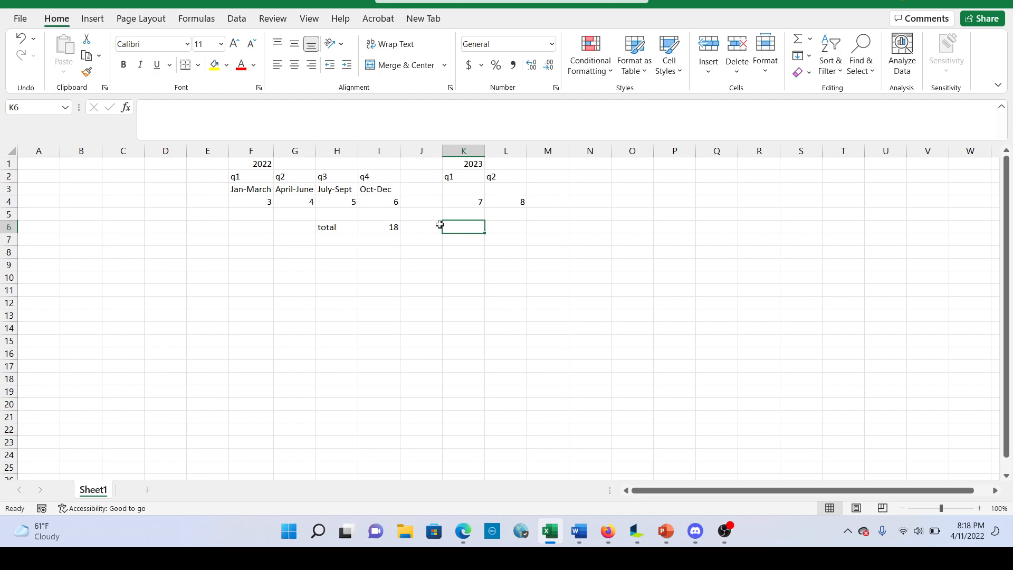
pyautogui.write('=s')
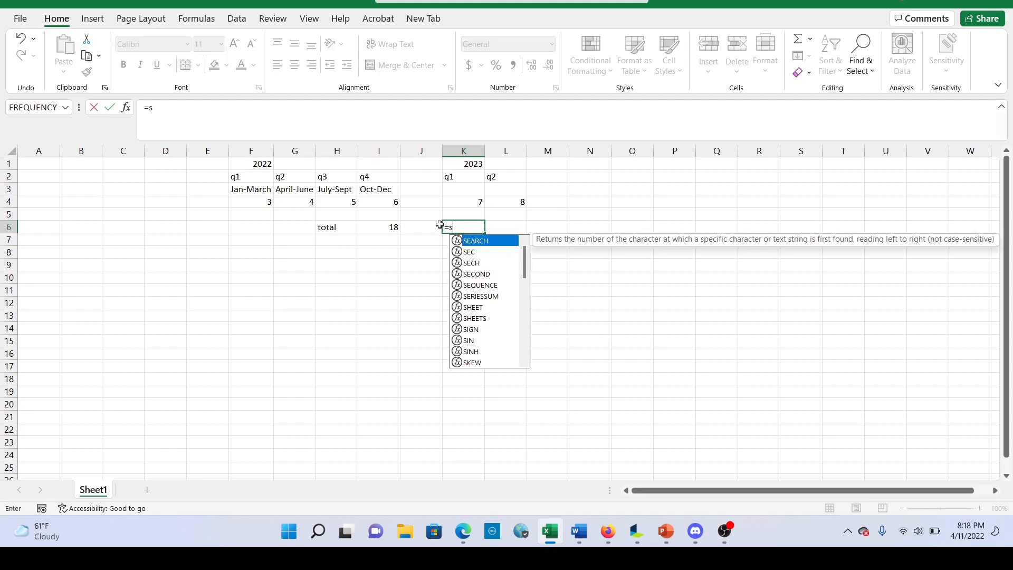
pyautogui.write('um(')
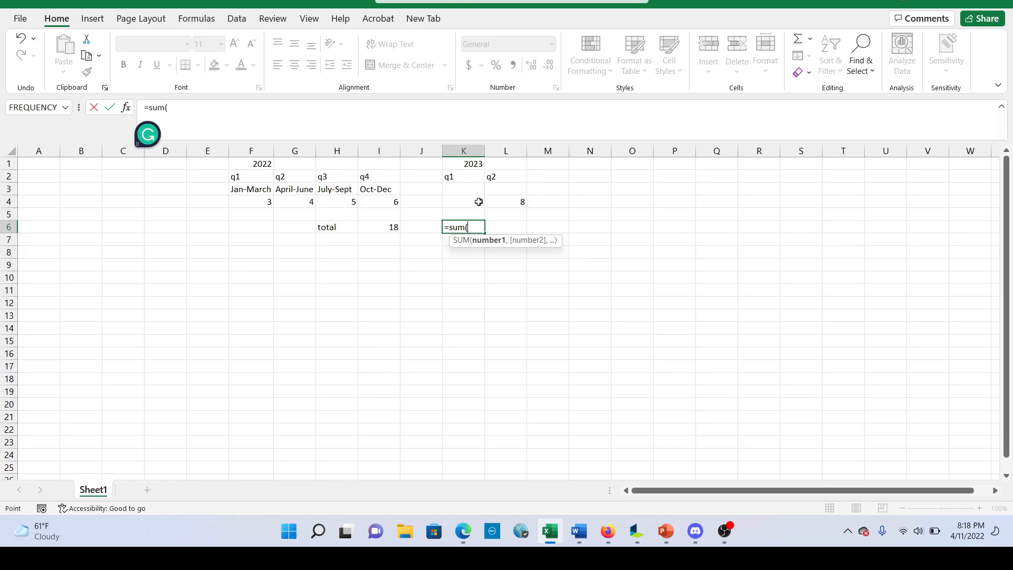
pyautogui.moveTo(294, 202); pyautogui.dragTo(464, 202)
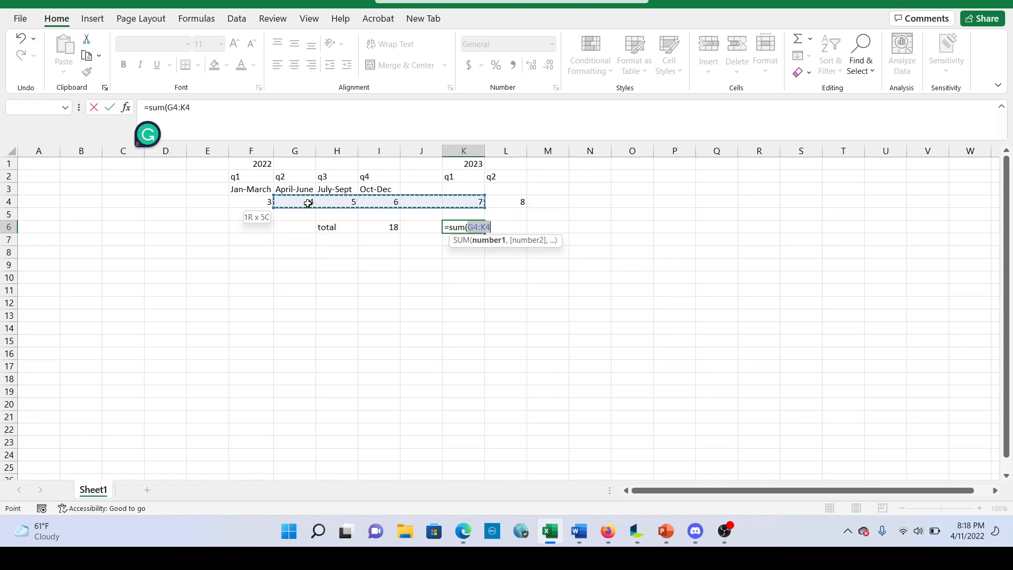
pyautogui.write(')')
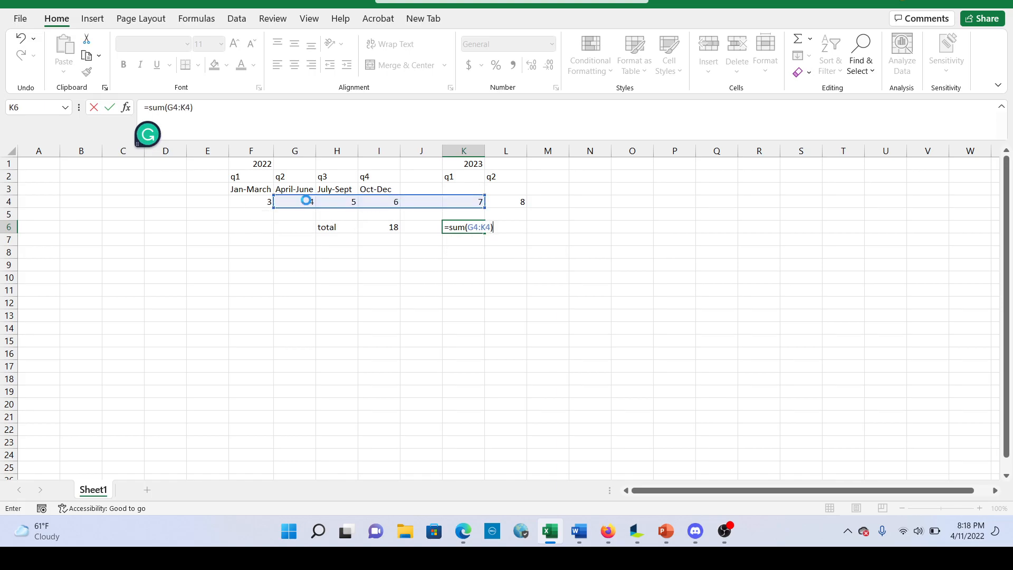
pyautogui.press('Return')
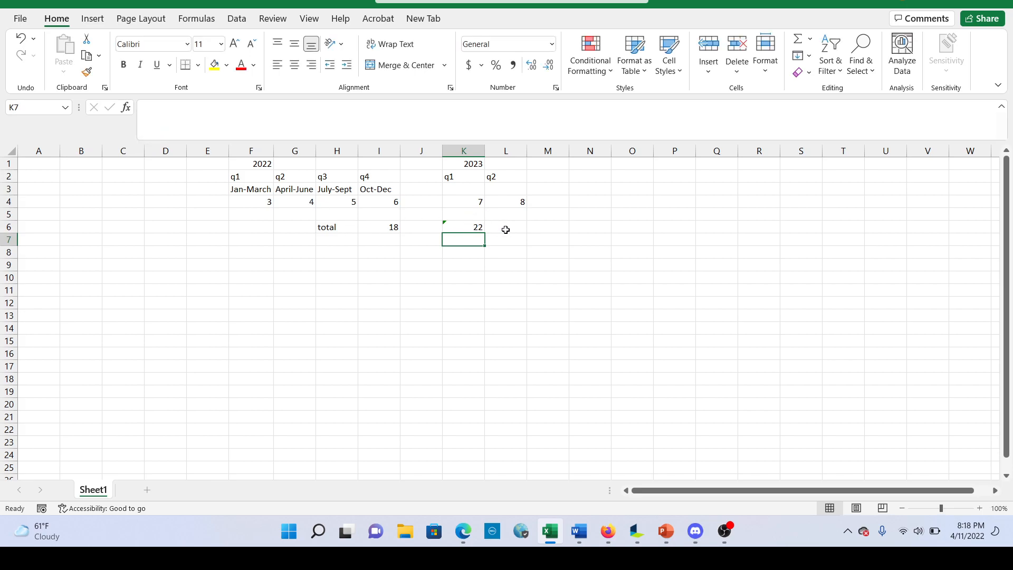
pyautogui.moveTo(472, 192)
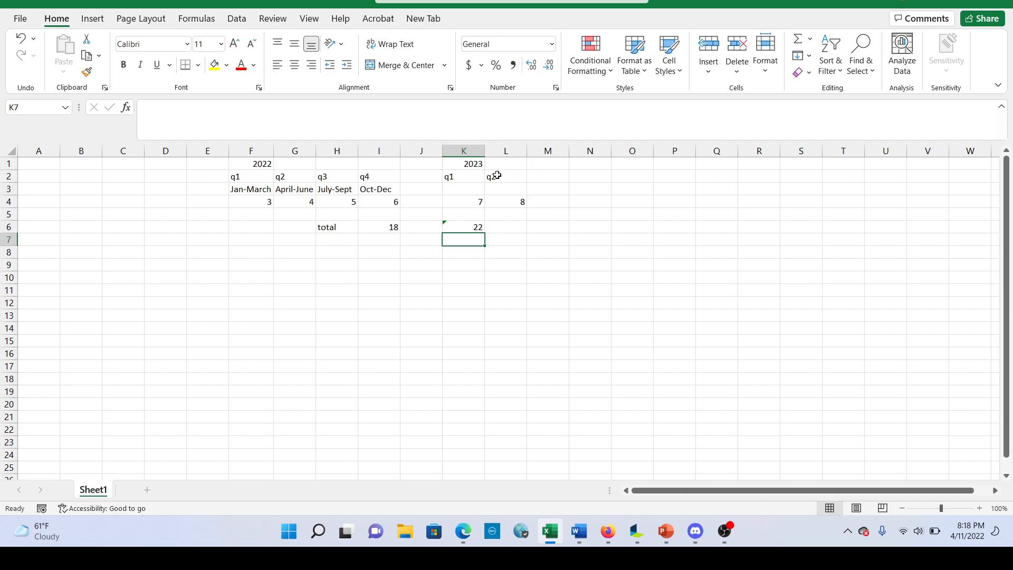
# - Sum quarters H4 through L4 (5, 6, 7, 8) to get 26 under 2023 q2
pyautogui.click(506, 227)
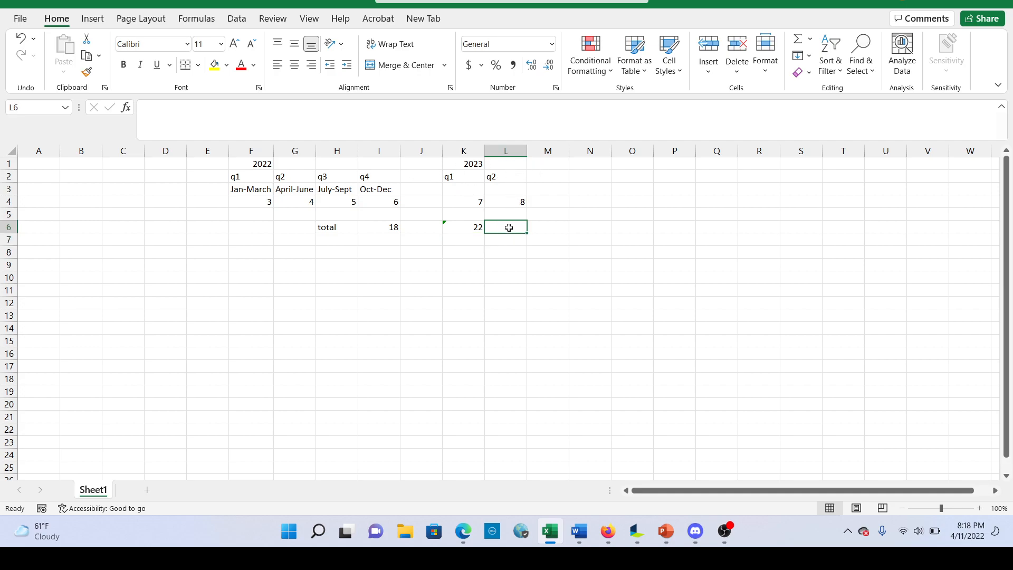
pyautogui.write('=sU')
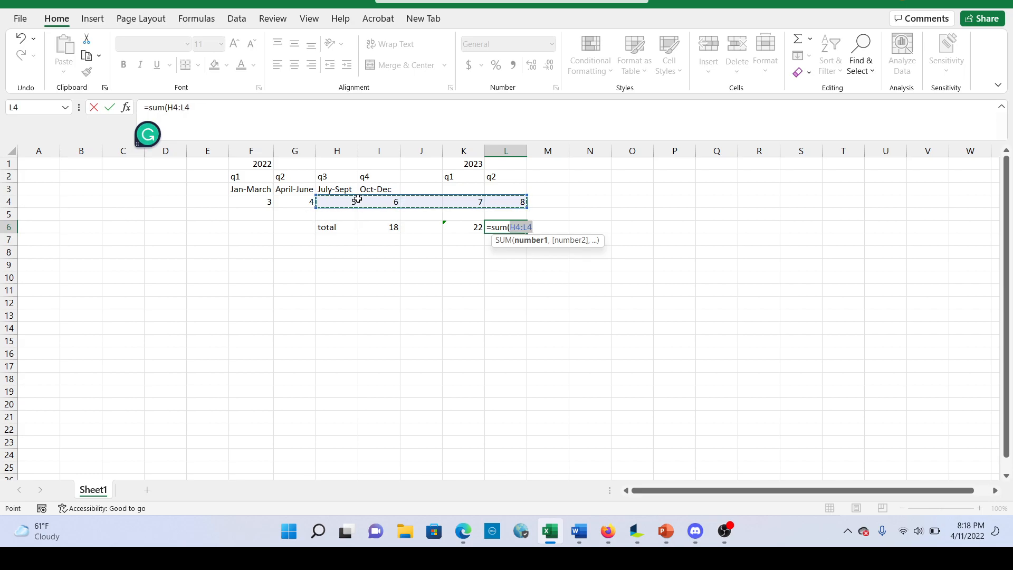
pyautogui.press('Return')
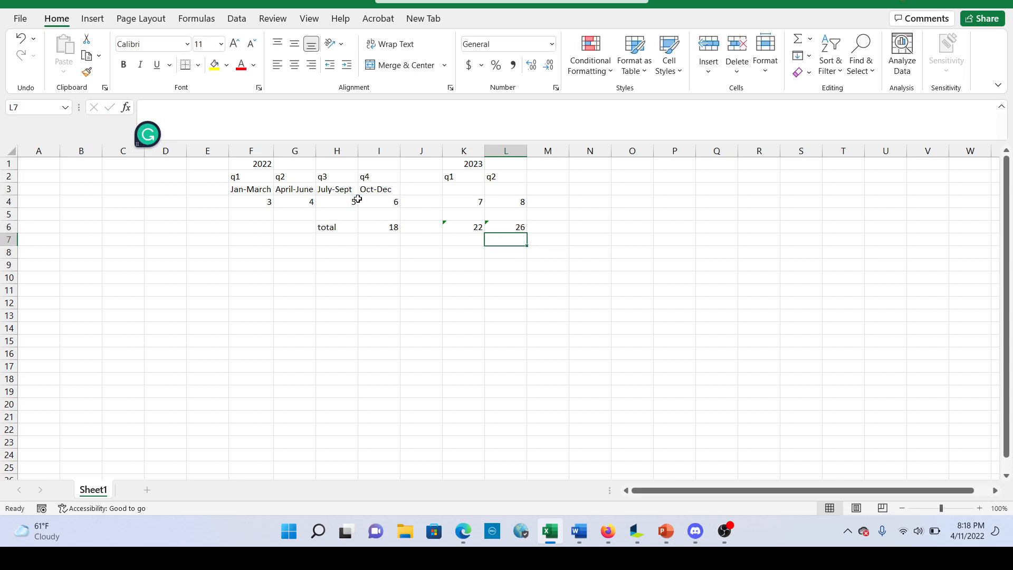